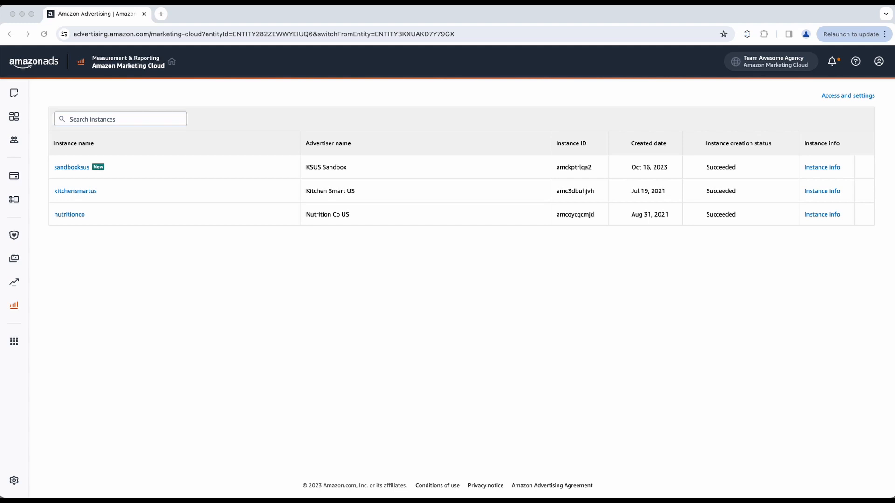
mouse_move(77, 185)
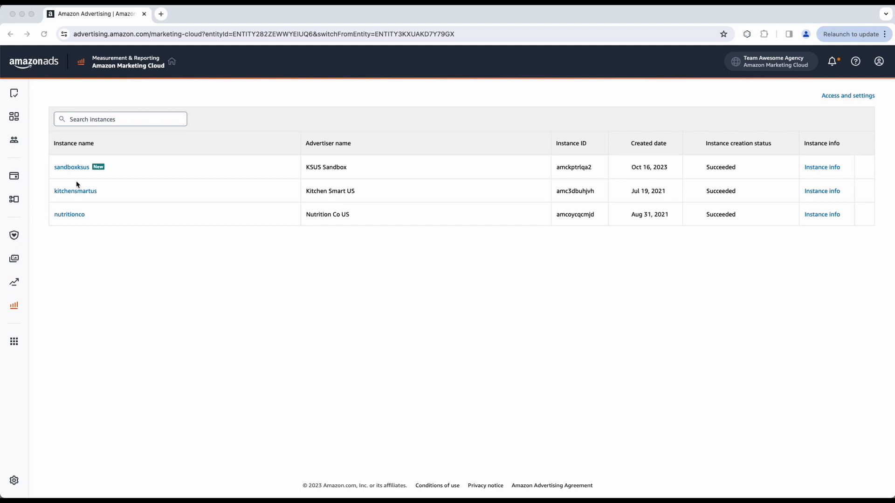
mouse_move(75, 191)
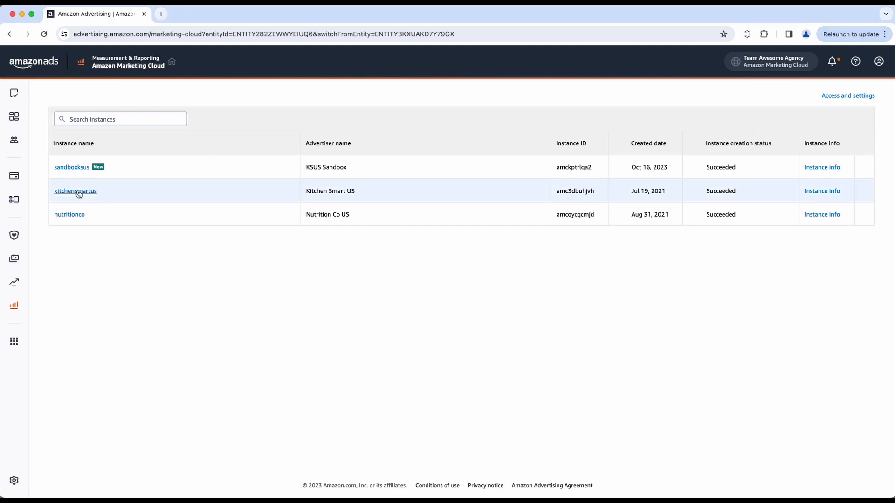
Open the kitchensmartus instance to see its 69 instructional queries.
left_click(75, 191)
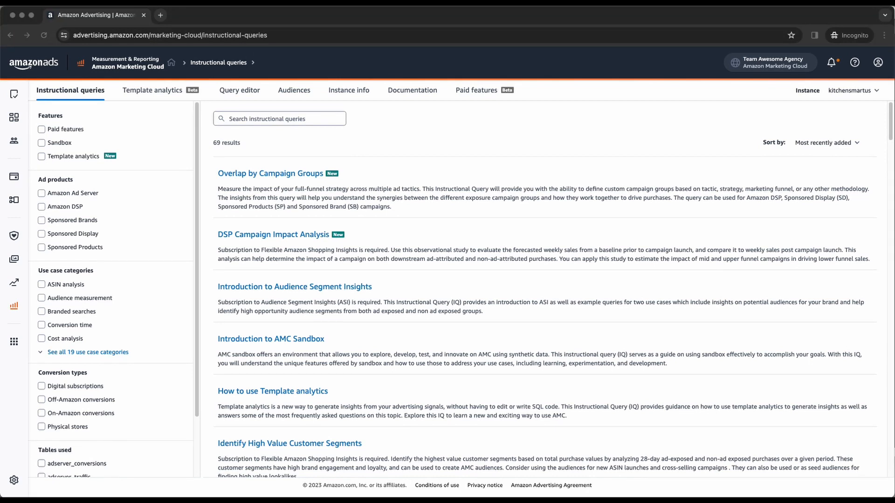
mouse_move(34, 162)
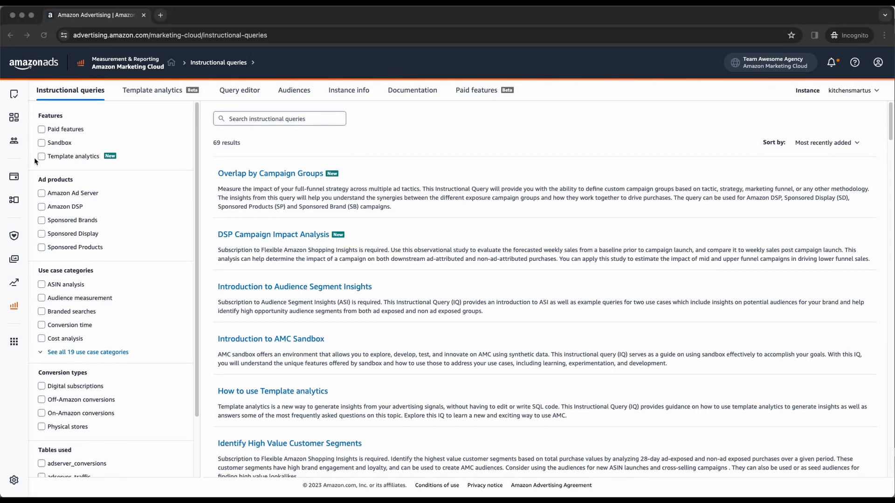
Filter the instructional queries by the Template analytics feature, leaving 7 results.
left_click(41, 157)
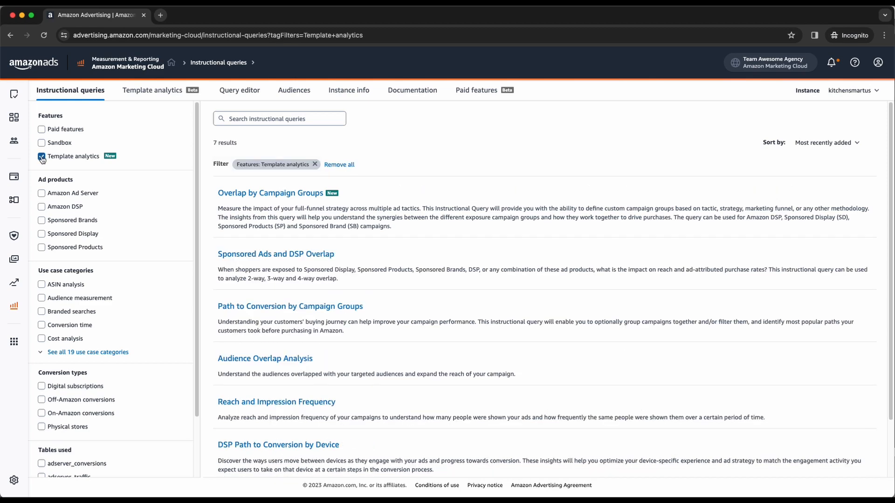
left_click(41, 157)
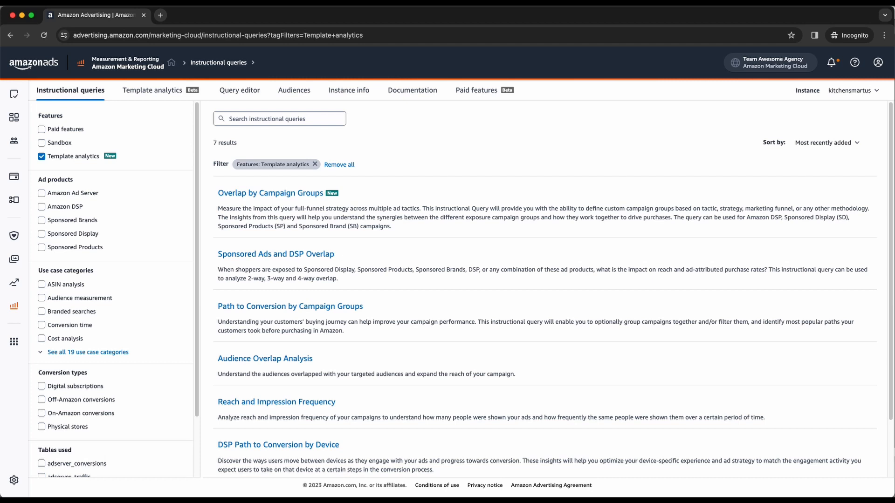
mouse_move(239, 90)
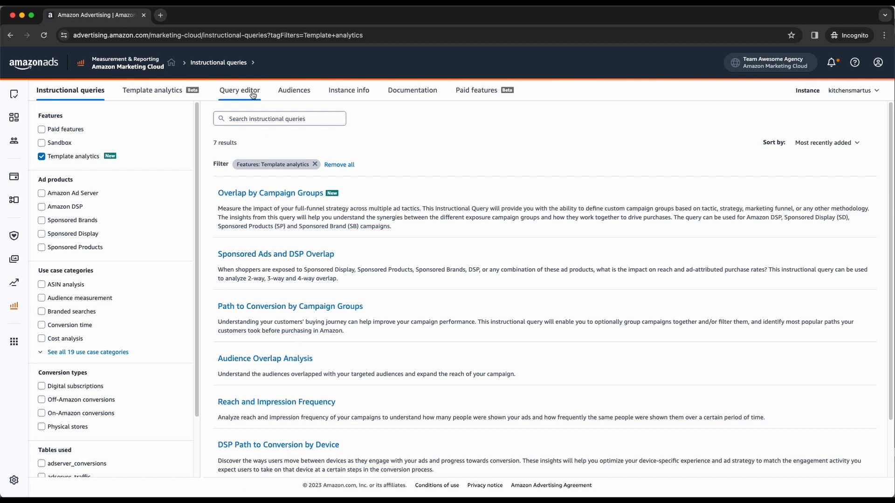
Go to the Template analytics page with popular templates and completed results.
left_click(152, 89)
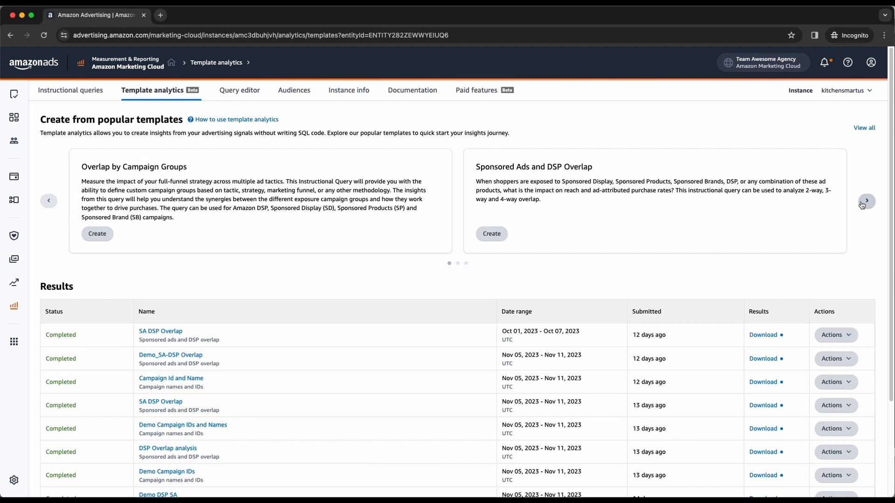
left_click(866, 201)
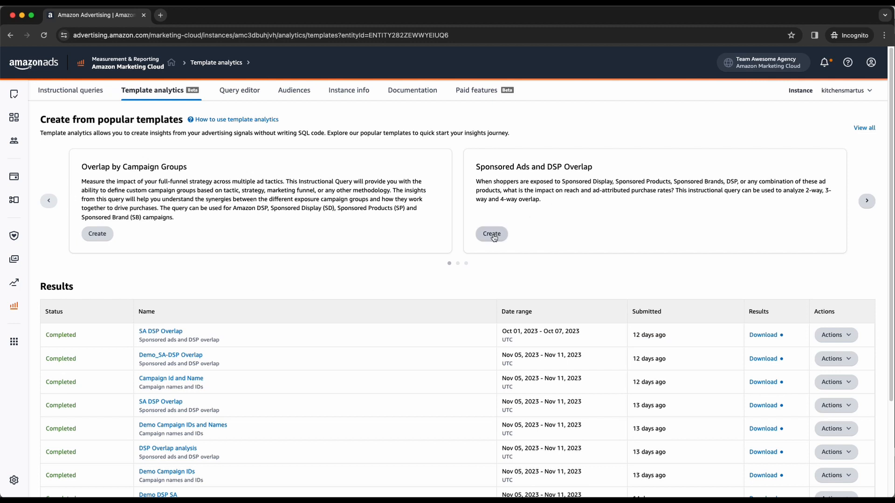
Create a Sponsored Ads and DSP Overlap analysis and scroll down to its template form.
left_click(490, 234)
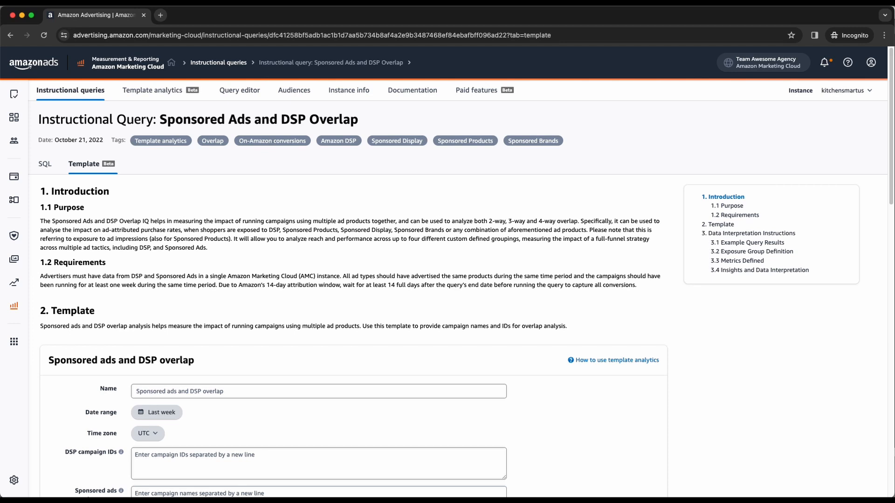
mouse_move(196, 401)
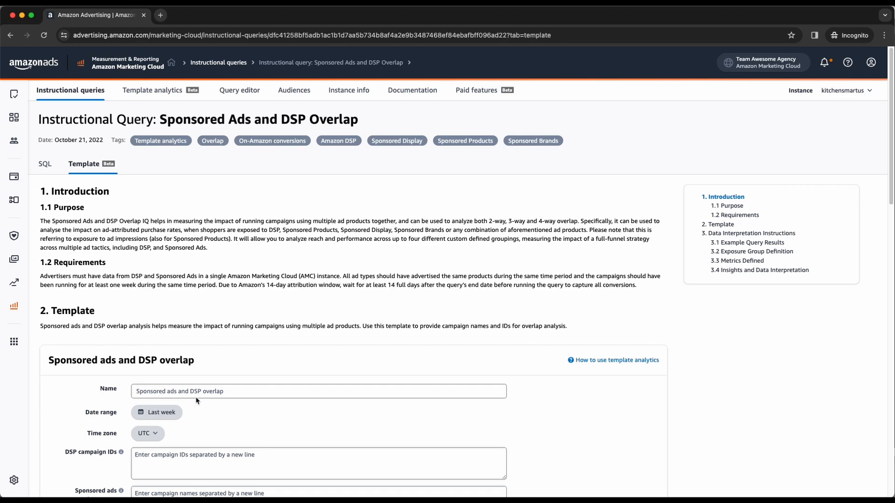
scroll("down", 3)
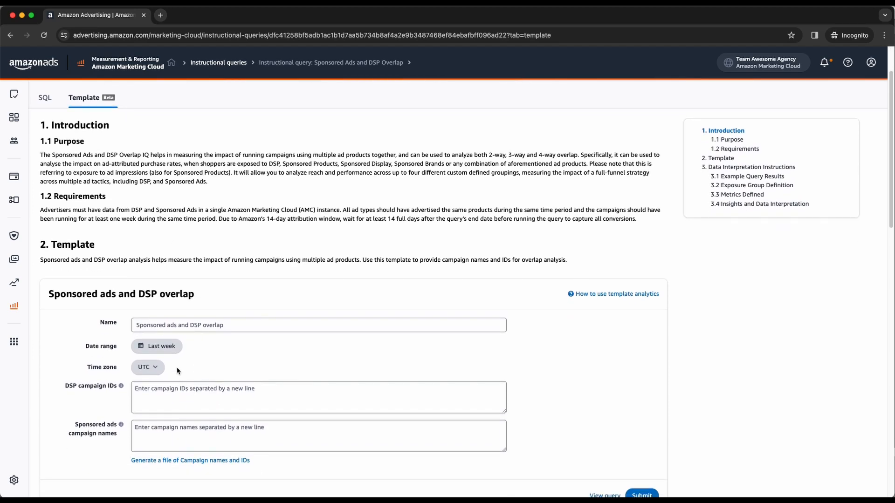
left_click(156, 346)
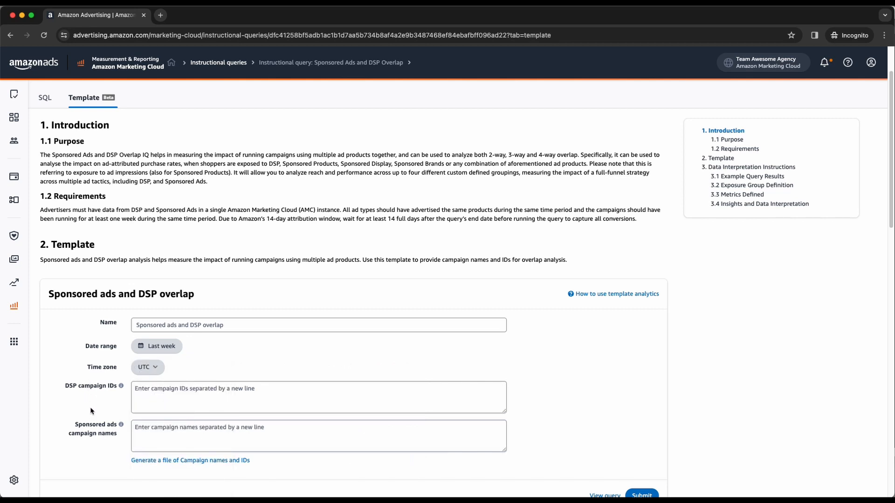
mouse_move(99, 402)
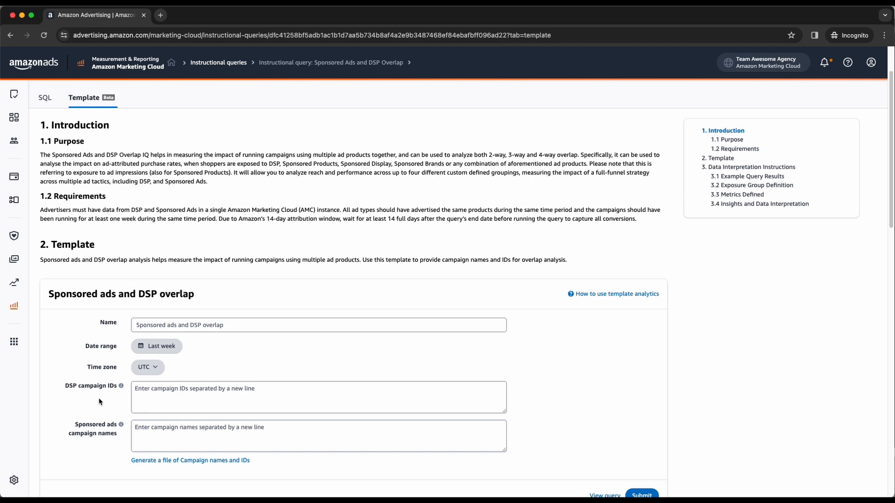
mouse_move(110, 446)
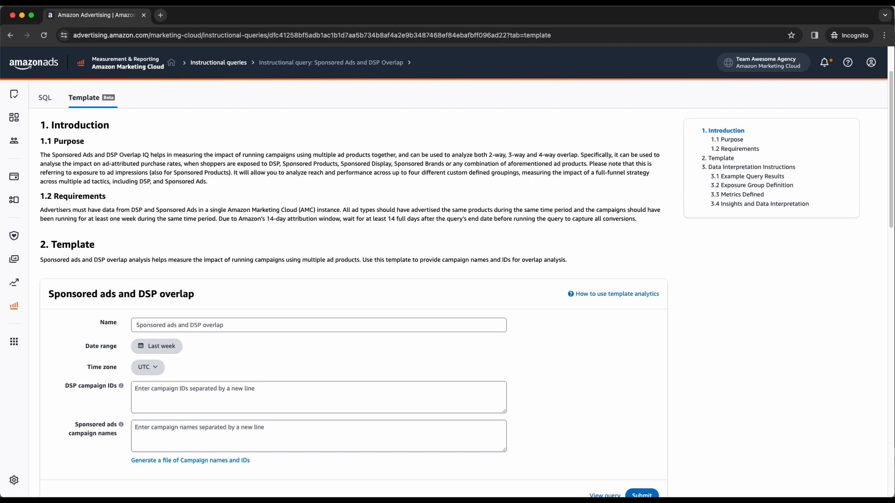
mouse_move(193, 432)
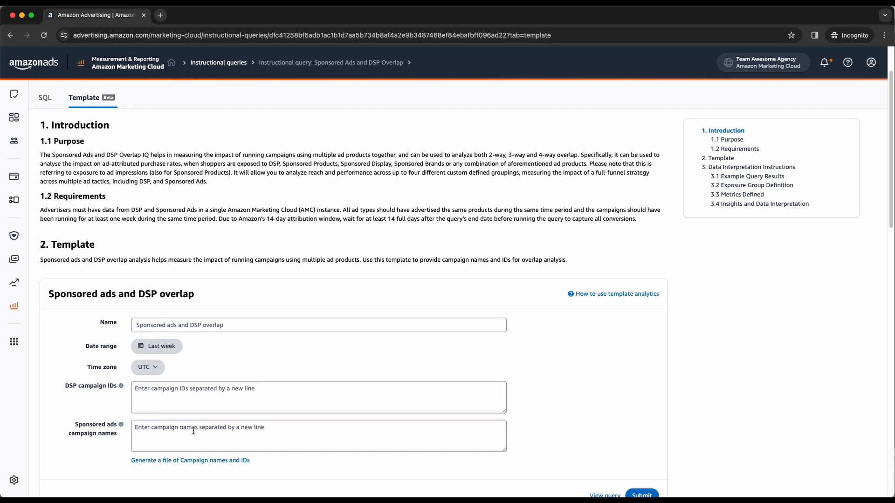
mouse_move(190, 460)
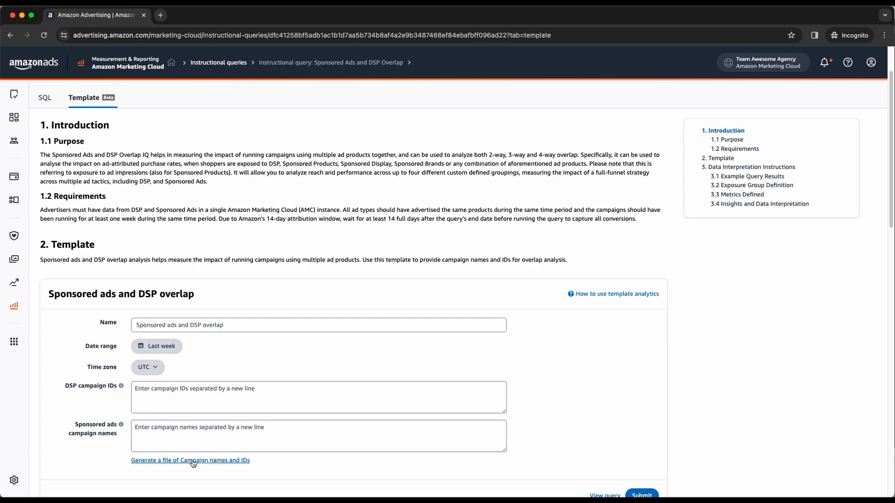
Start a campaign names and IDs file named 'Demo_campaign_names and IDs'.
left_click(190, 461)
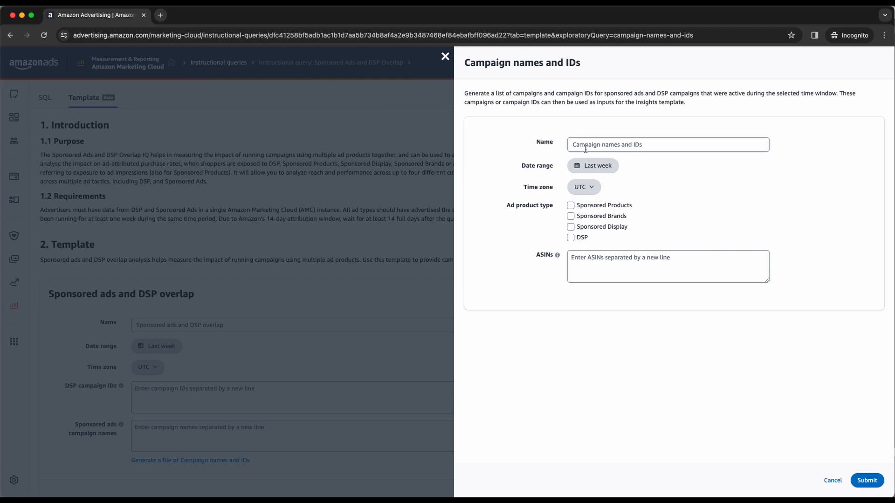
left_click(667, 144)
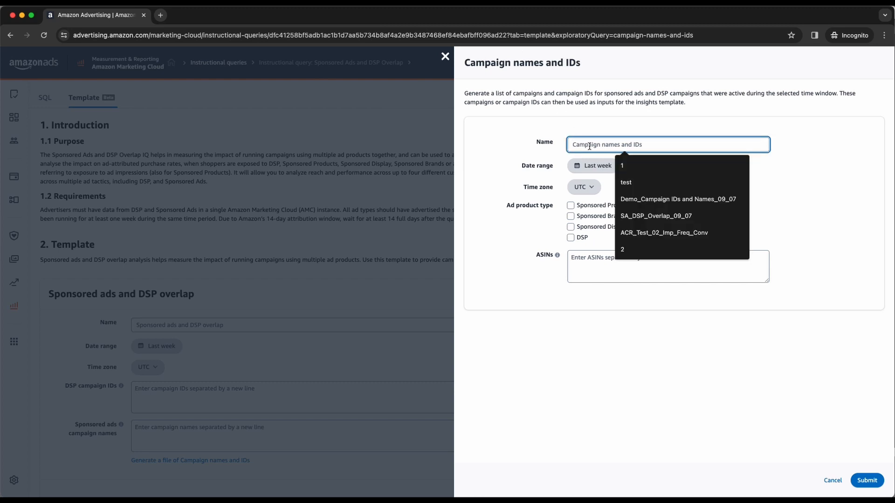
type("Demo_campaign_n")
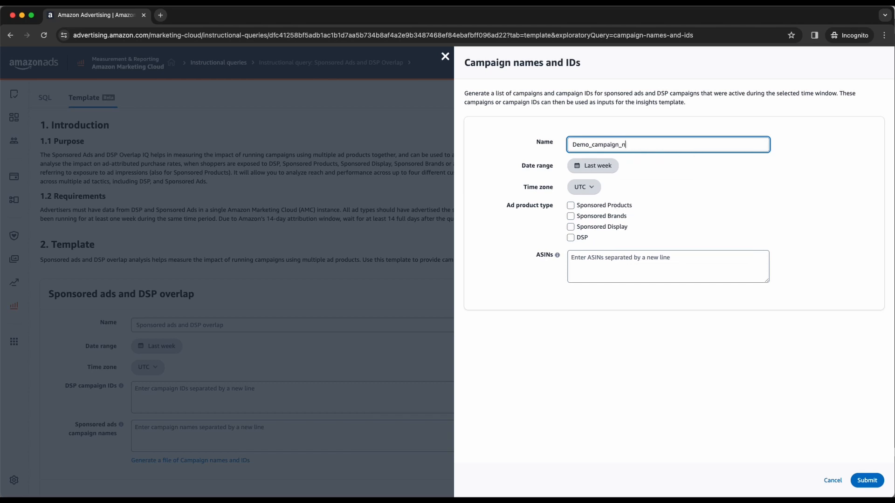
type("ames and ID")
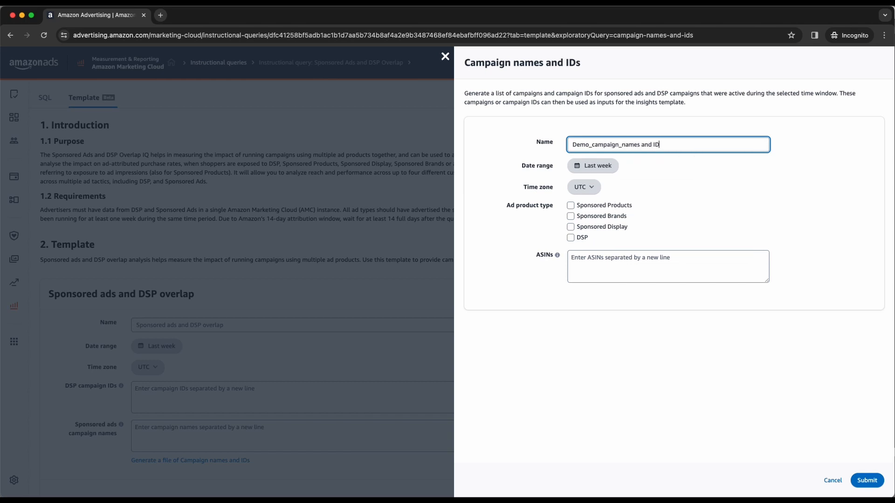
type("s")
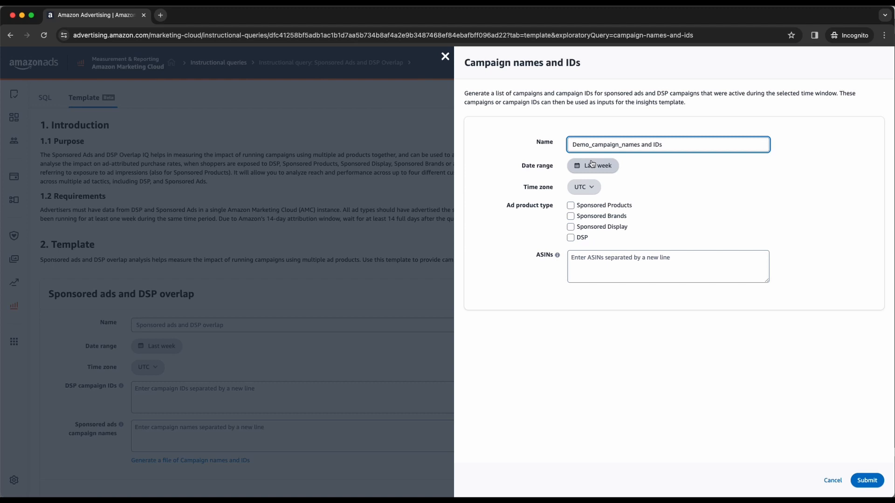
Set dates to October 1–10, 2023, include all four ad product types, and submit.
left_click(593, 165)
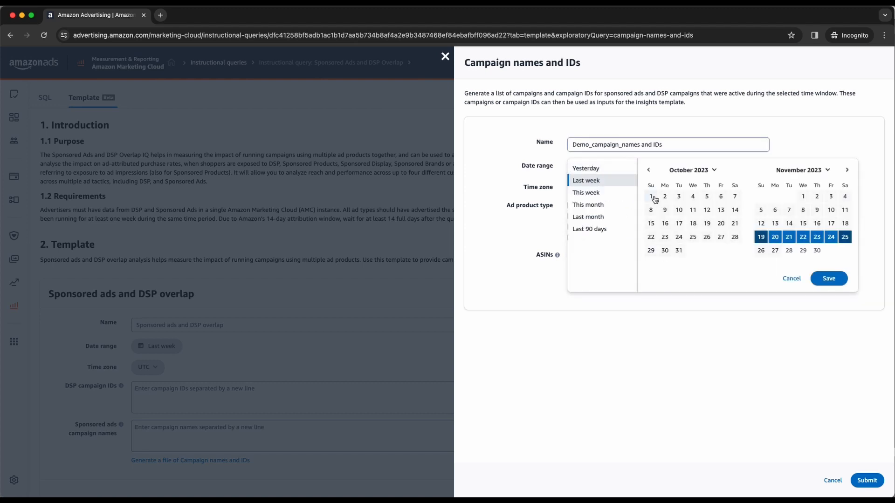
left_click(651, 196)
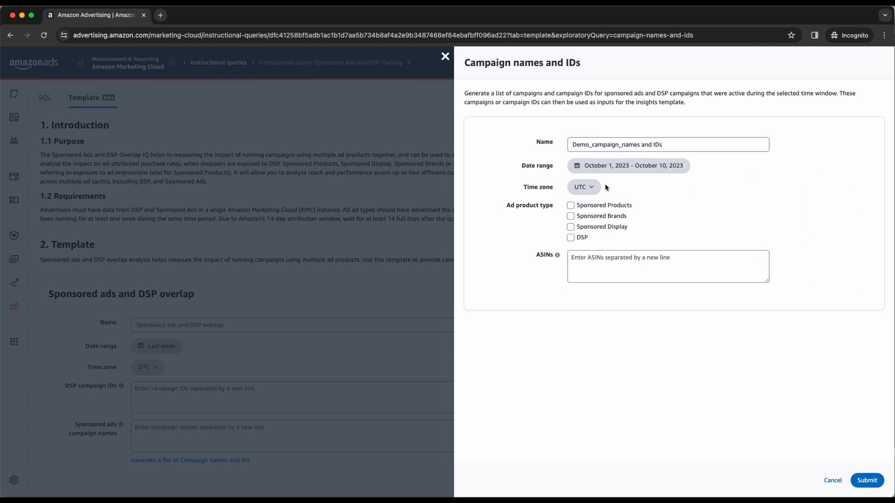
mouse_move(602, 193)
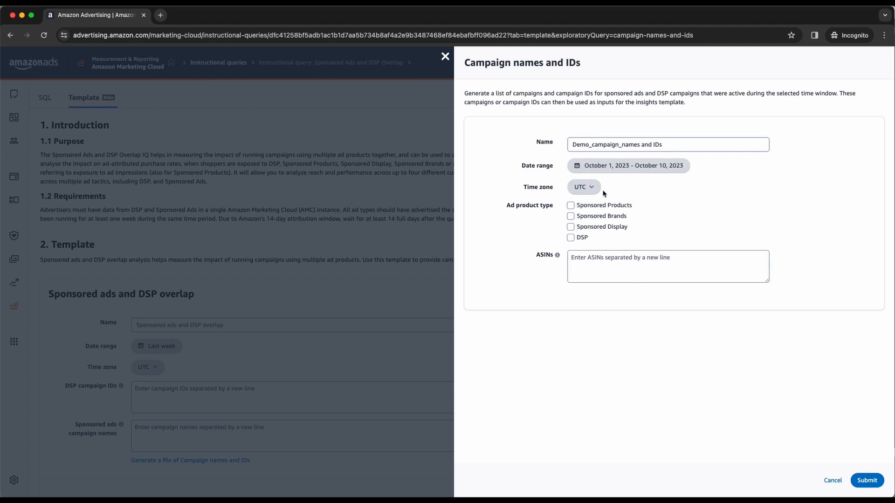
left_click(570, 205)
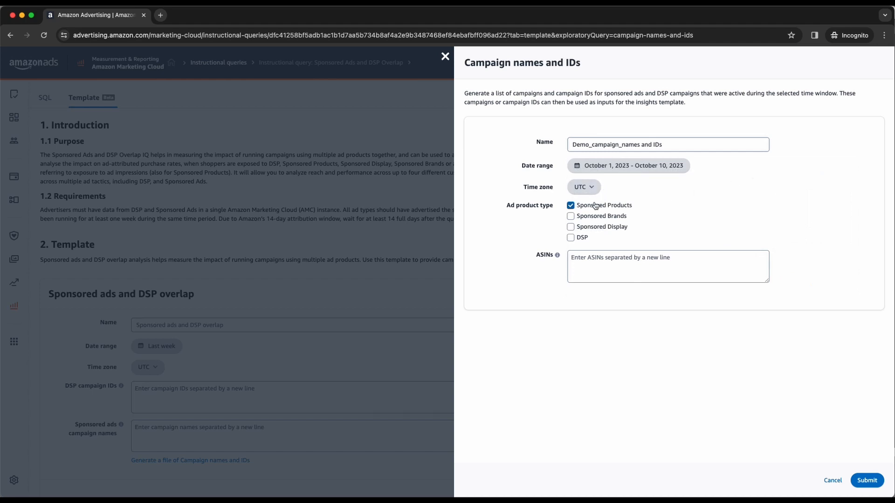
left_click(570, 226)
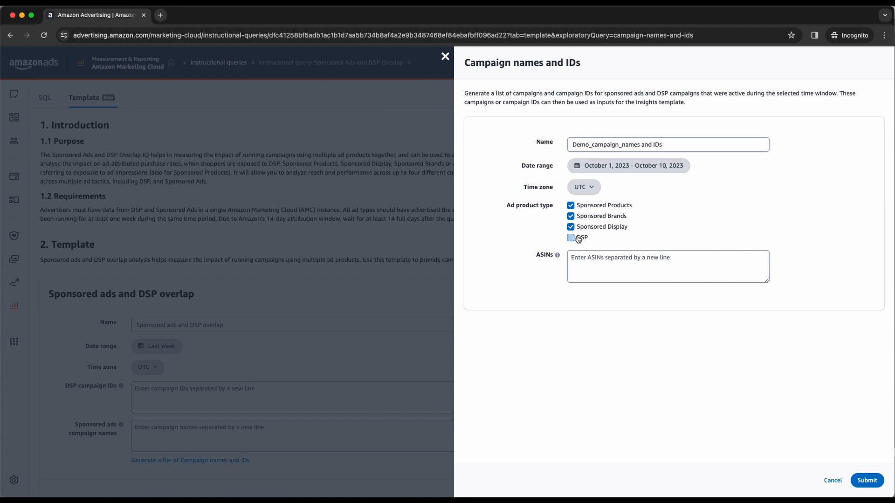
left_click(570, 237)
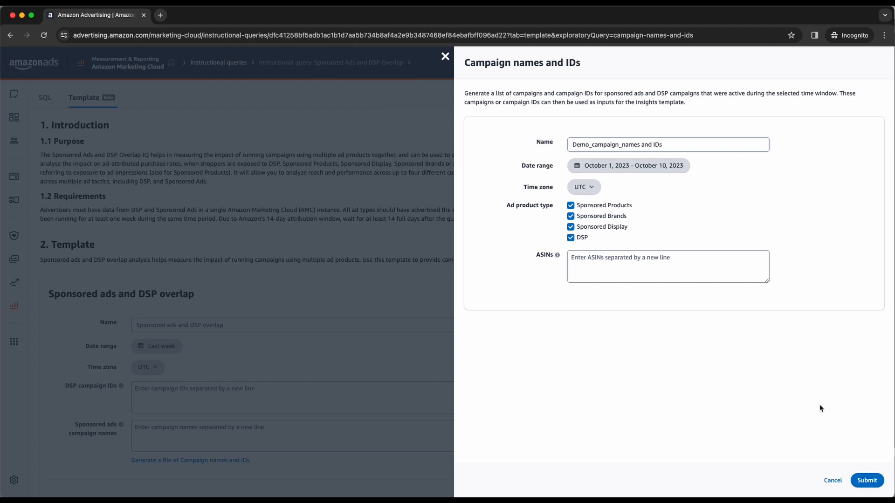
mouse_move(866, 480)
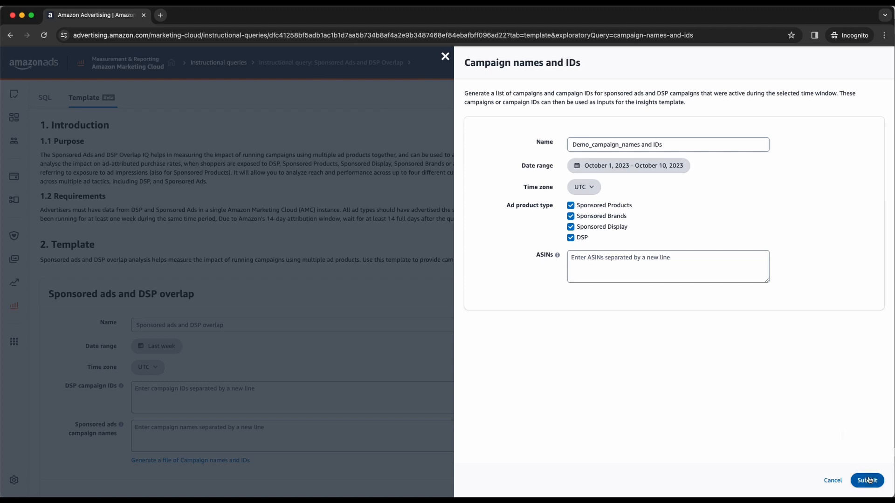
left_click(866, 480)
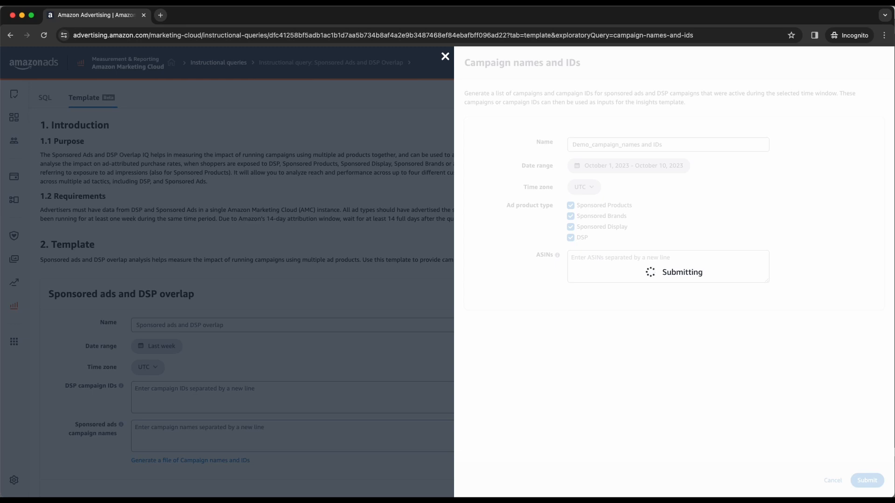
Submit the Demo Overlap template run using the generated campaign names and IDs.
left_click(865, 480)
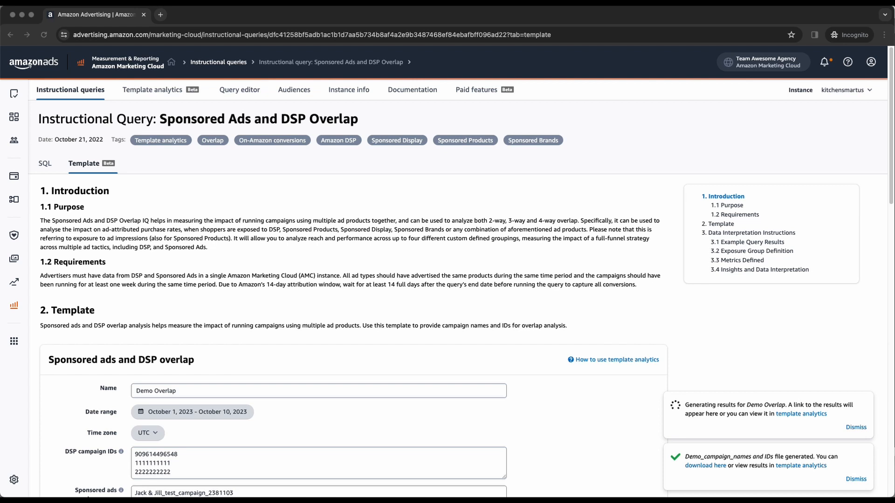
Scroll through sections 3.1–3.4 on example results, exposure groups and metric definitions.
scroll("down", 3)
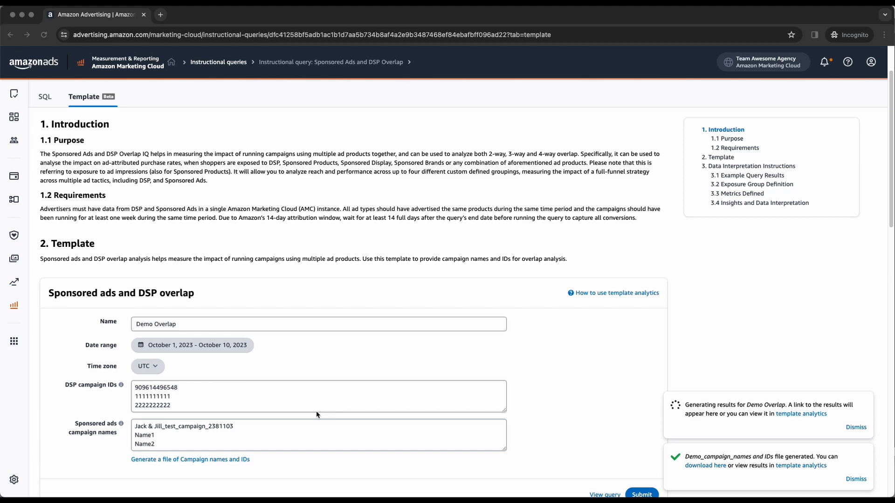
scroll("down", 3)
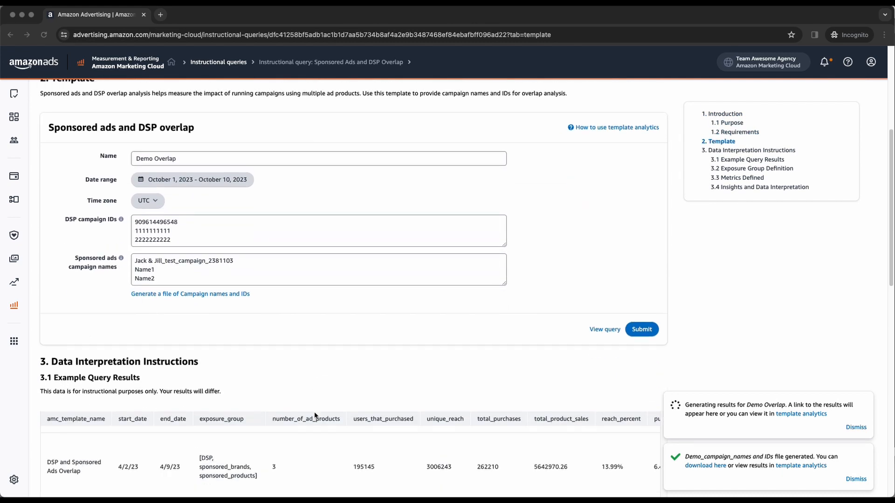
scroll("down", 3)
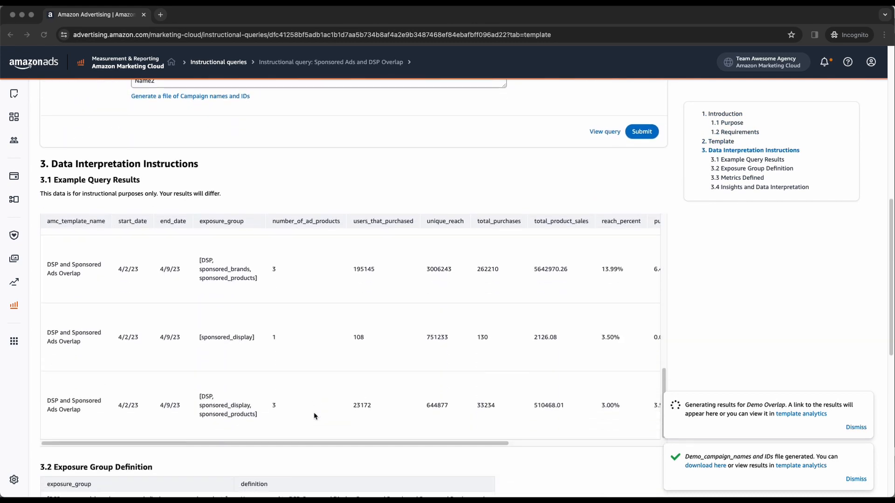
scroll("down", 3)
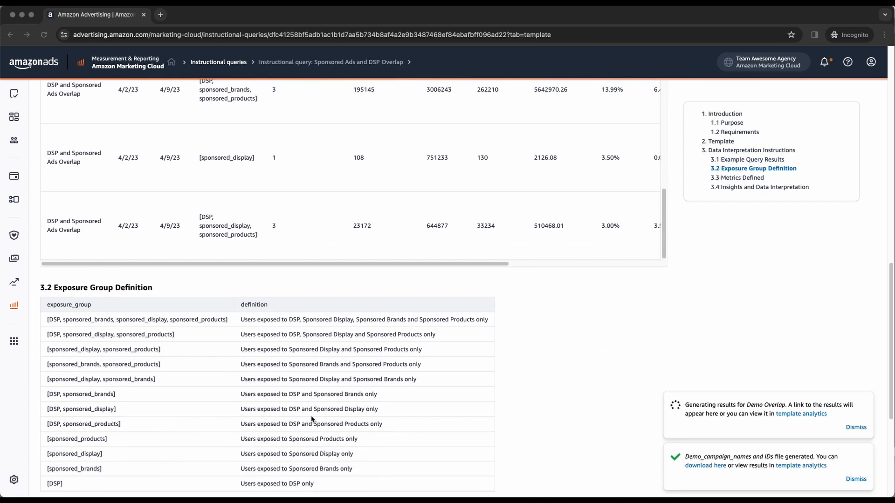
scroll("down", 3)
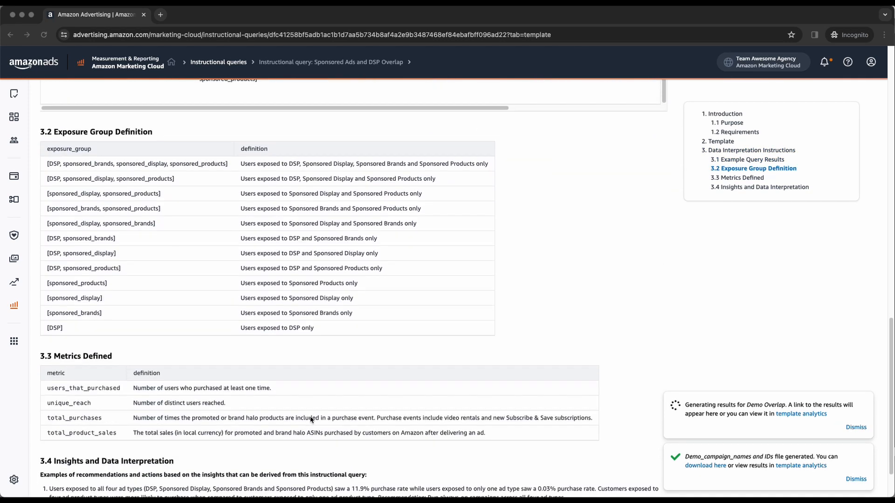
scroll("down", 3)
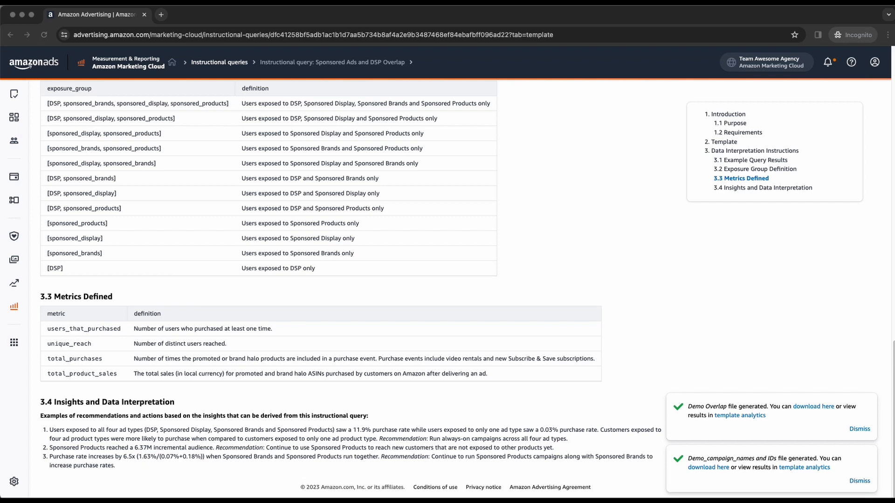
mouse_move(806, 417)
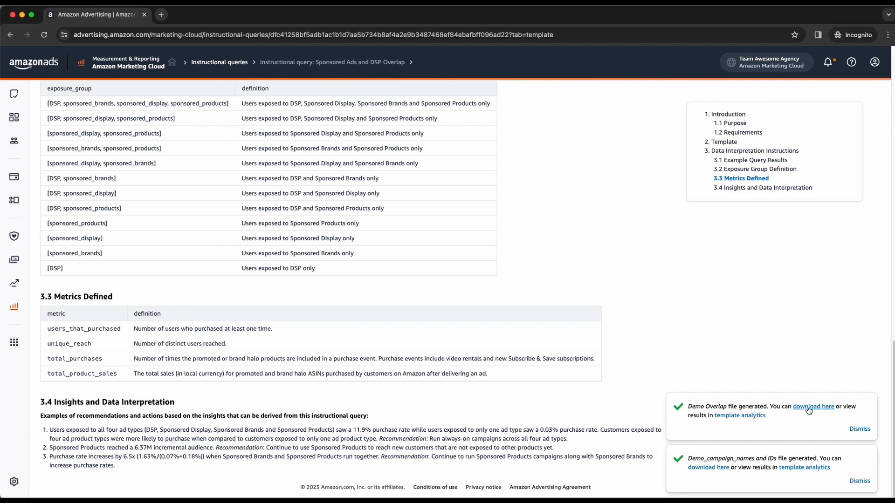
Download the Demo Overlap results CSV and save it to Downloads.
left_click(813, 407)
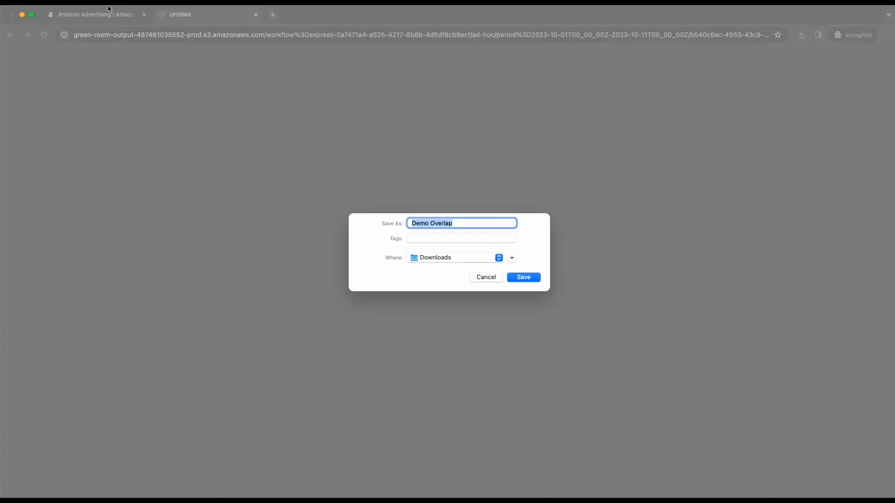
left_click(522, 277)
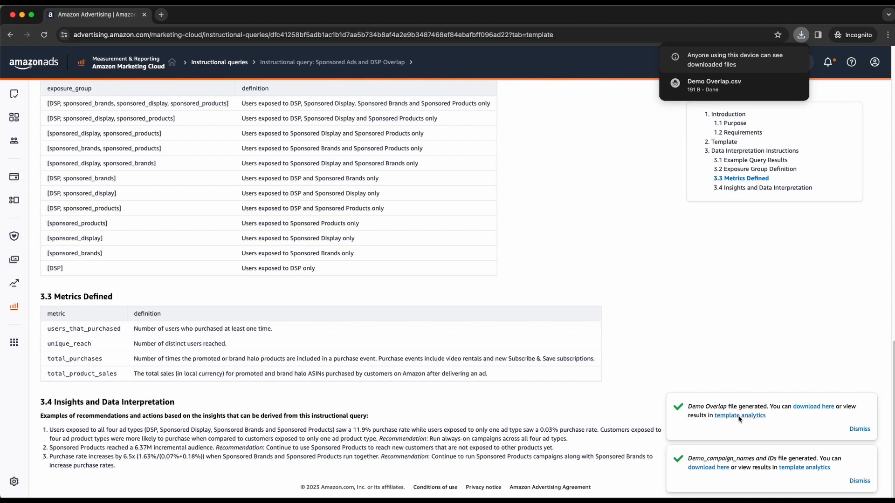
Follow the template analytics link and browse the Results table showing Demo Overlap completed.
left_click(739, 415)
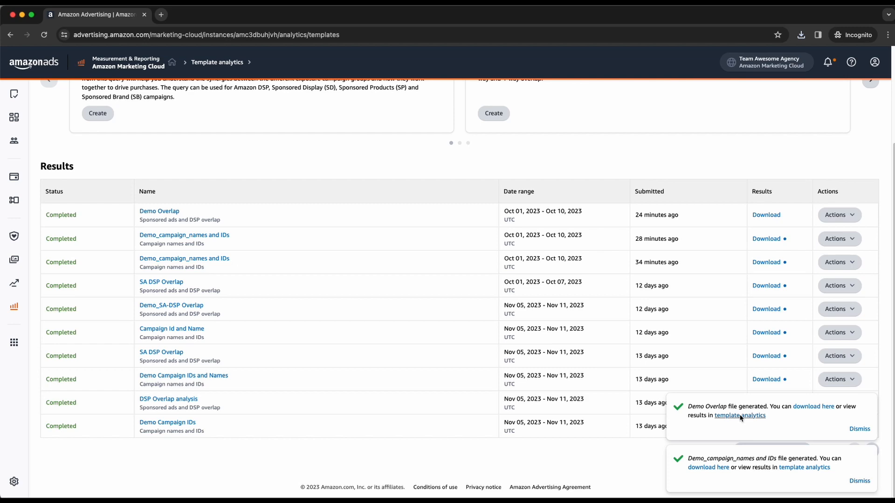
scroll("up", 3)
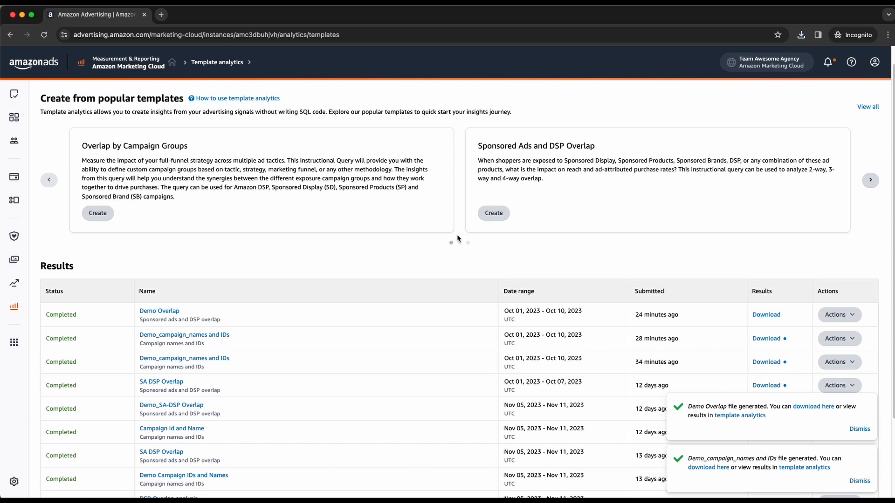
mouse_move(610, 222)
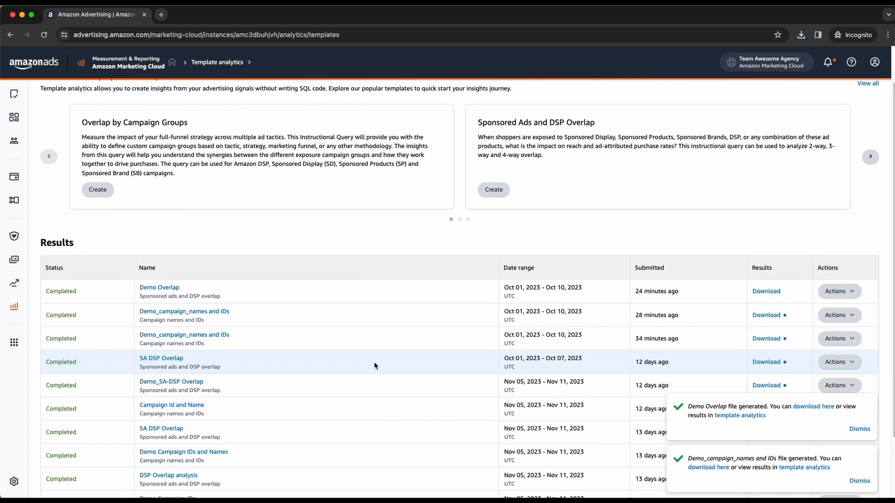
scroll("down", 3)
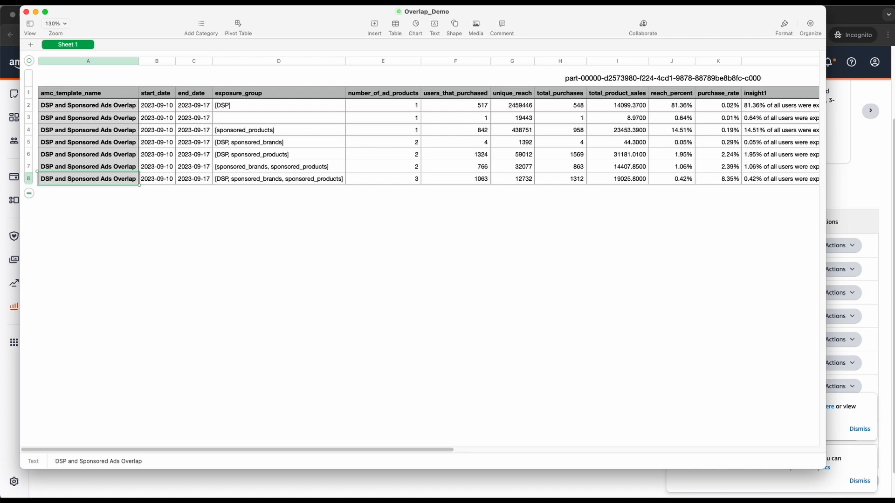
mouse_move(270, 421)
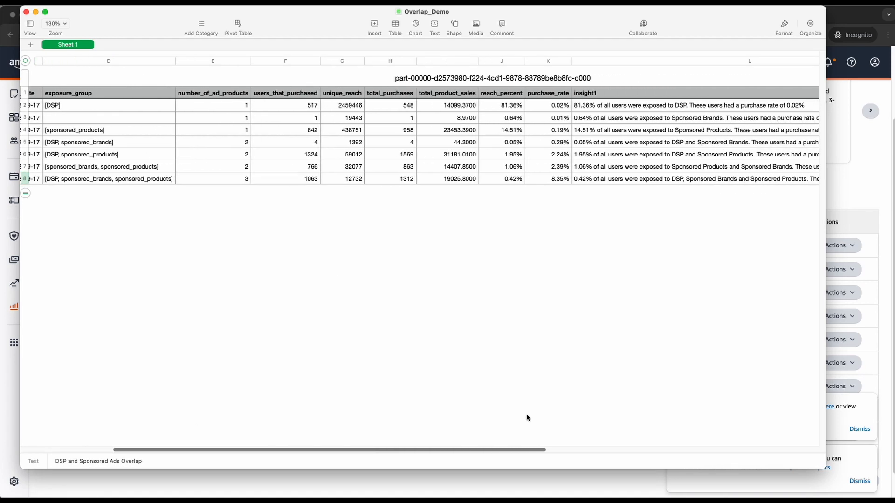
Scroll right in the Overlap_Demo sheet to read the insight1 and insight2 columns.
scroll("right", 3)
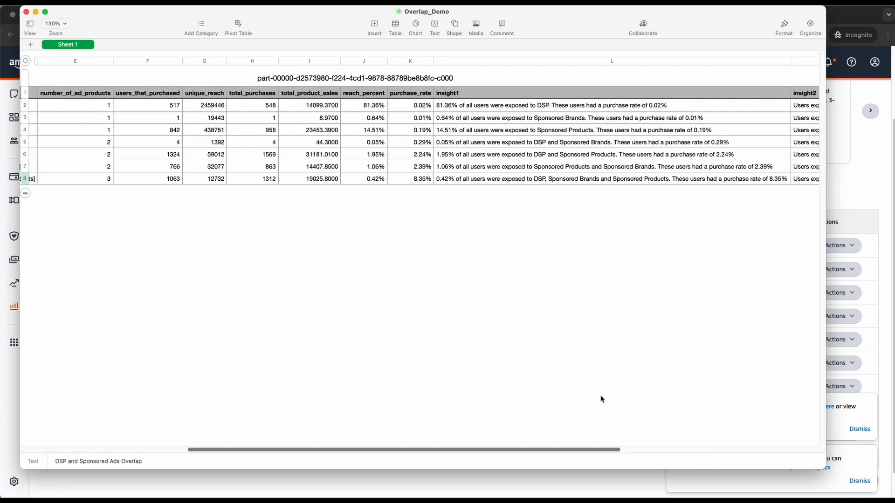
scroll("right", 3)
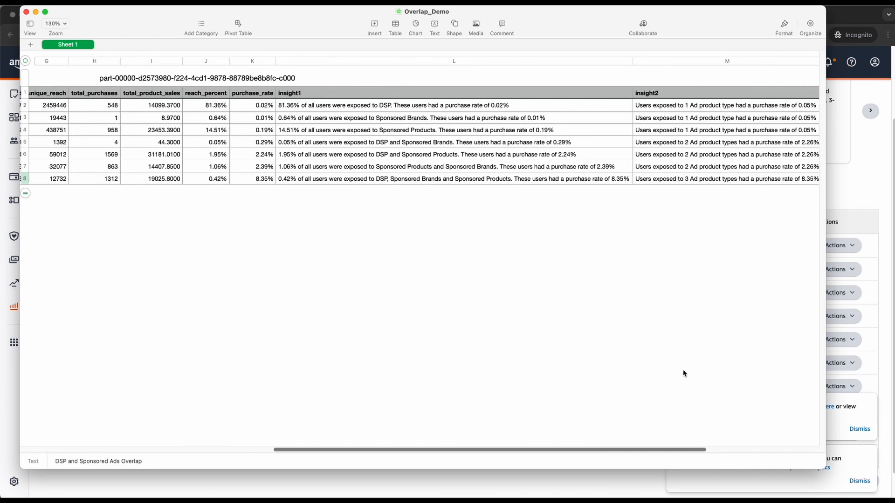
scroll("right", 3)
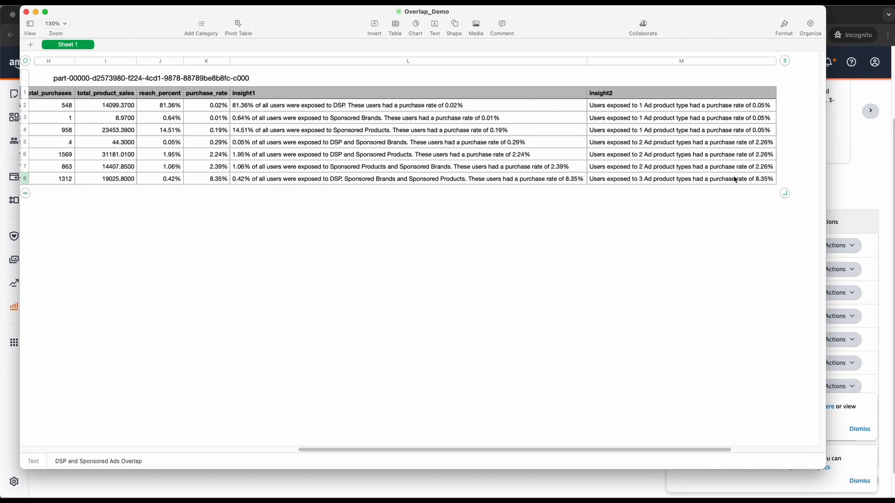
mouse_move(753, 104)
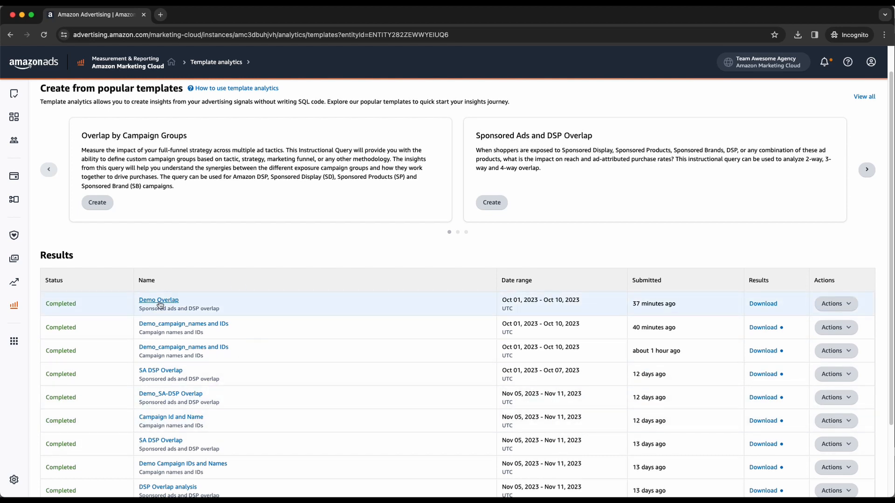
Open the Demo Overlap run from Results, copy its share link, and dismiss the sharing tip.
left_click(158, 299)
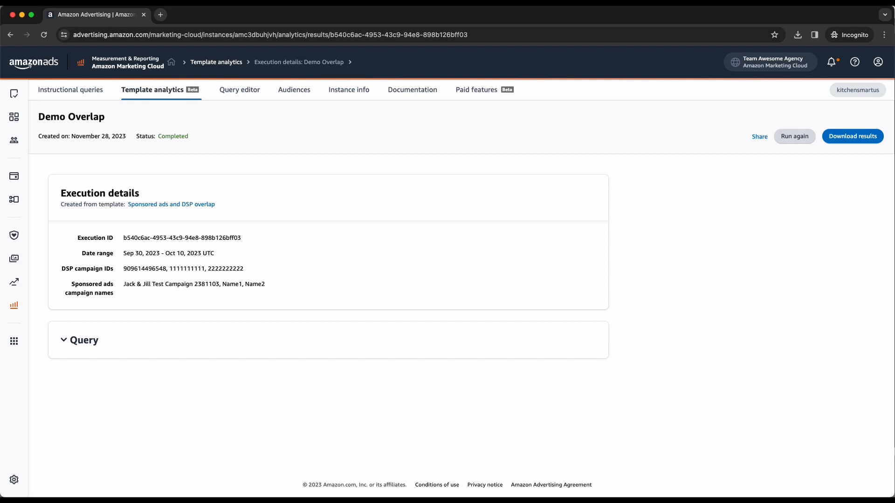
left_click(759, 137)
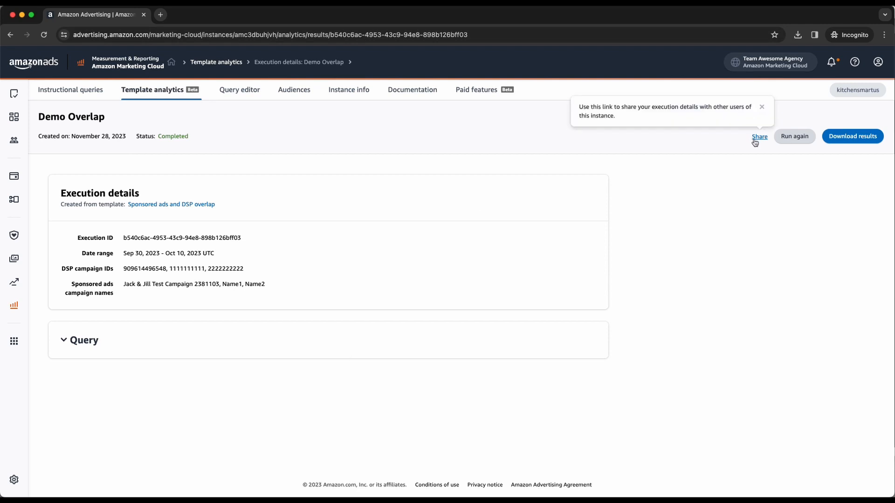
left_click(759, 137)
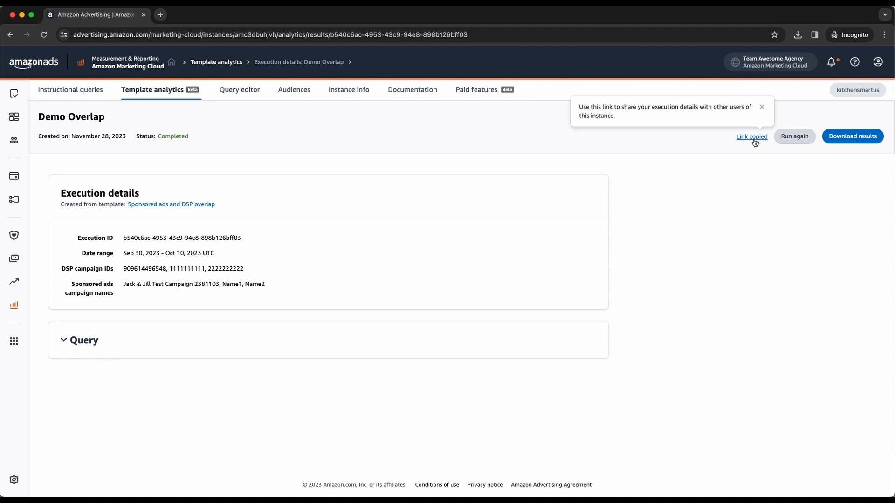
left_click(761, 106)
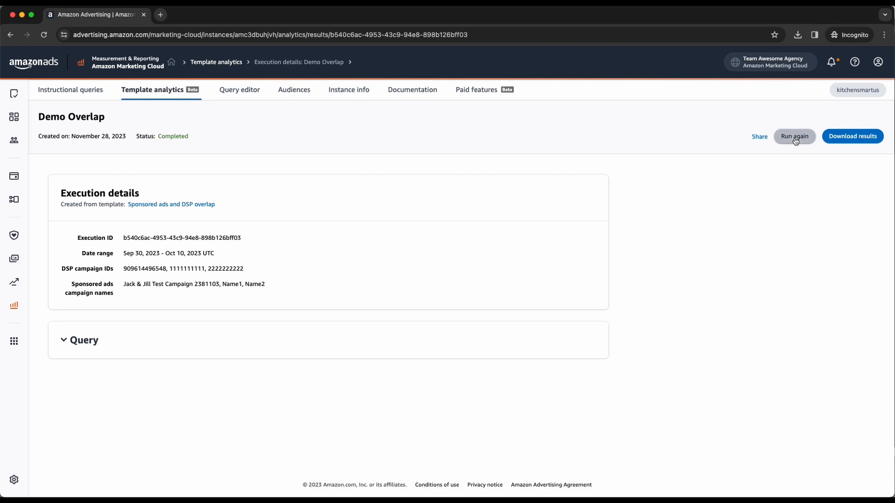
Submit a rerun named Demo Overlap_nov with one more DSP campaign ID, dated November 1–10, 2023.
left_click(794, 137)
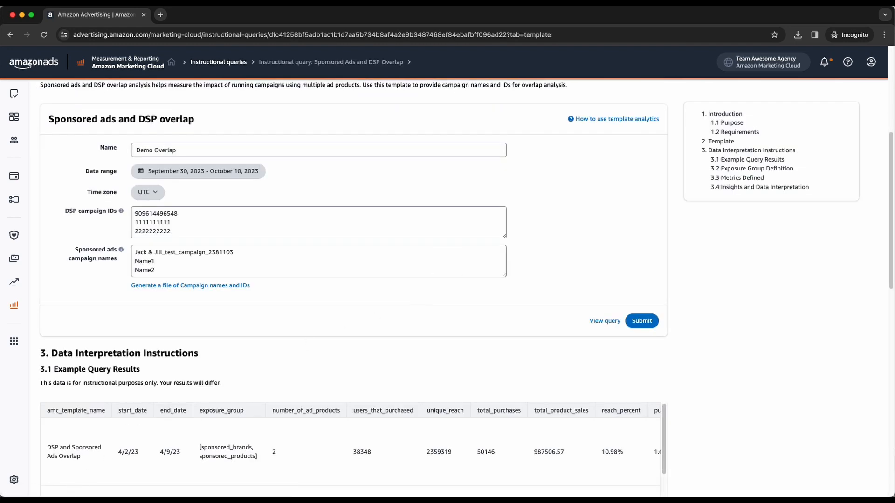
mouse_move(201, 317)
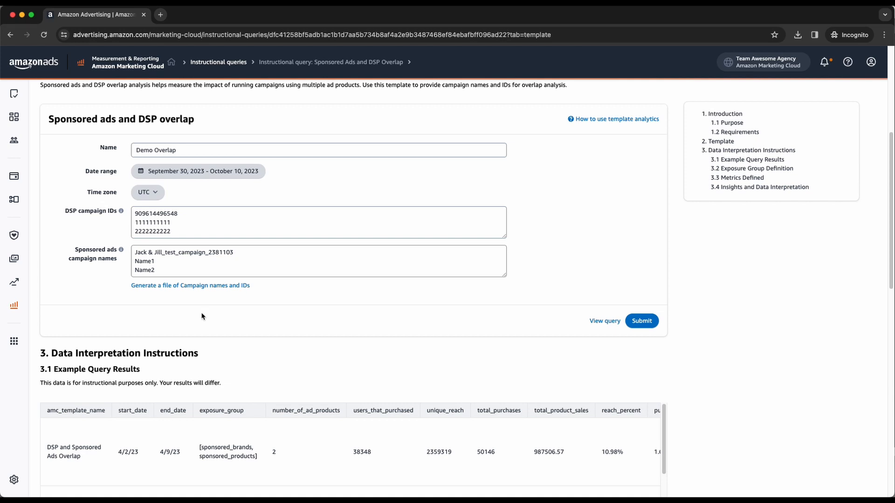
mouse_move(186, 221)
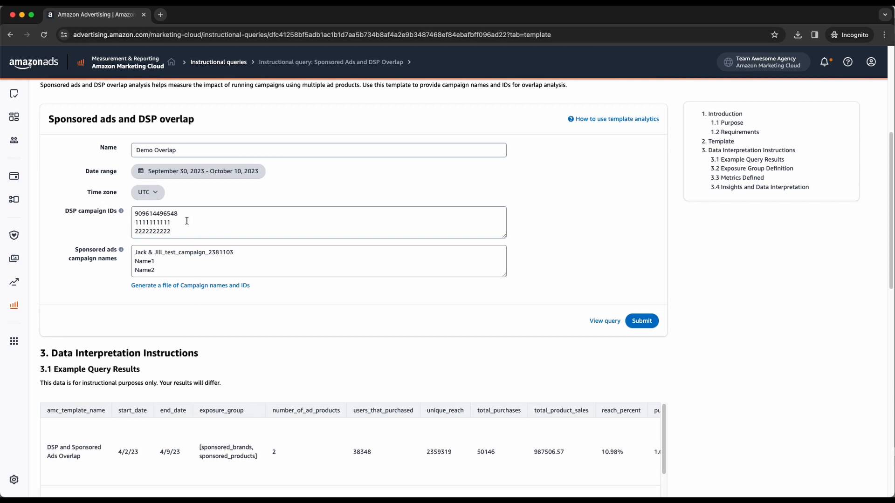
left_click(181, 231)
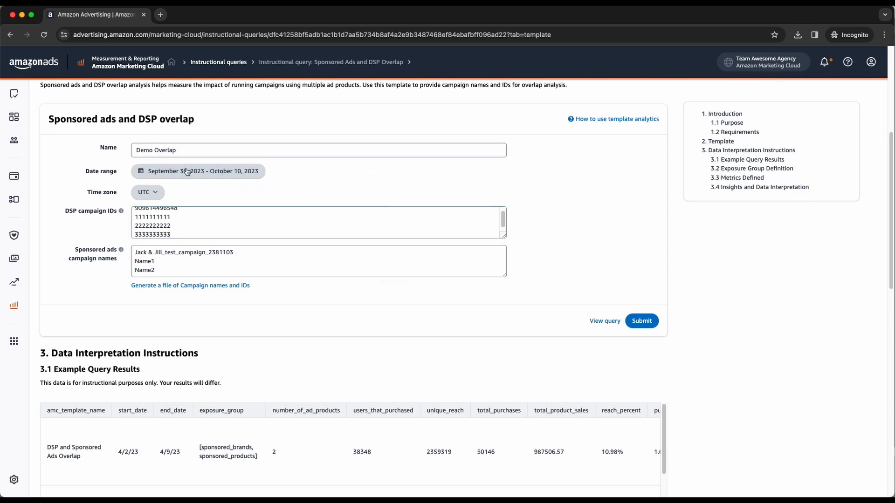
left_click(198, 170)
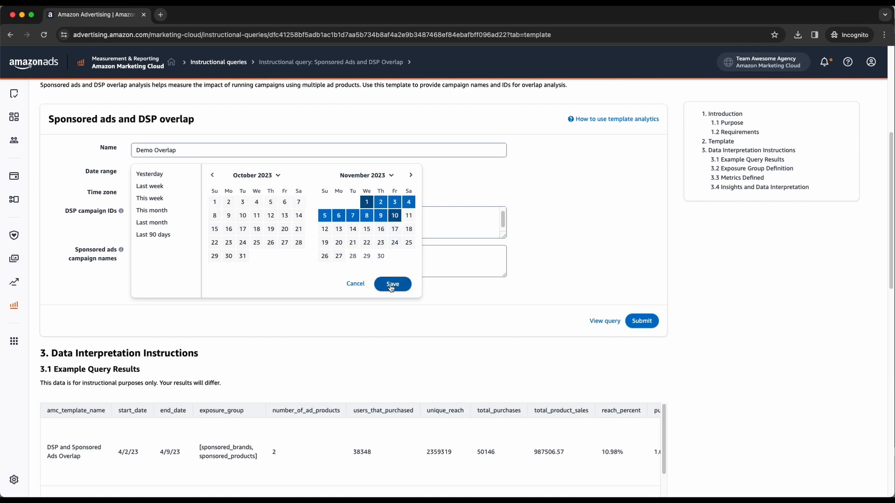
left_click(392, 284)
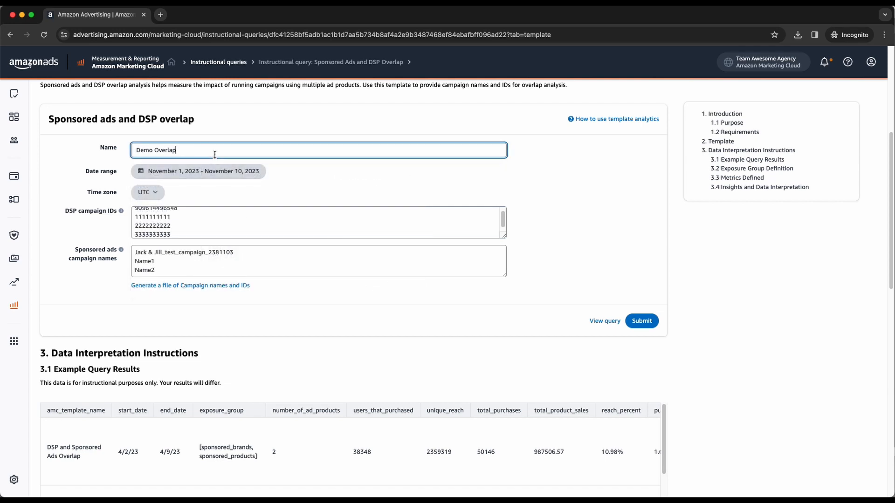
type("_nov")
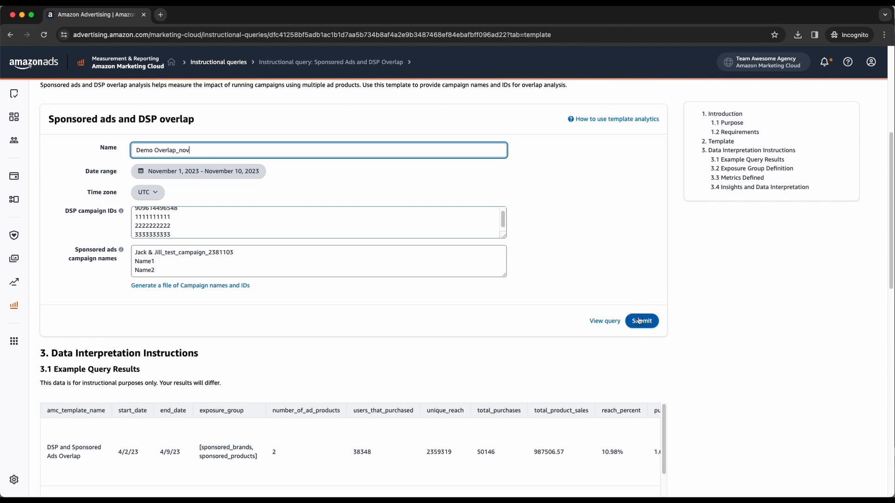
left_click(641, 320)
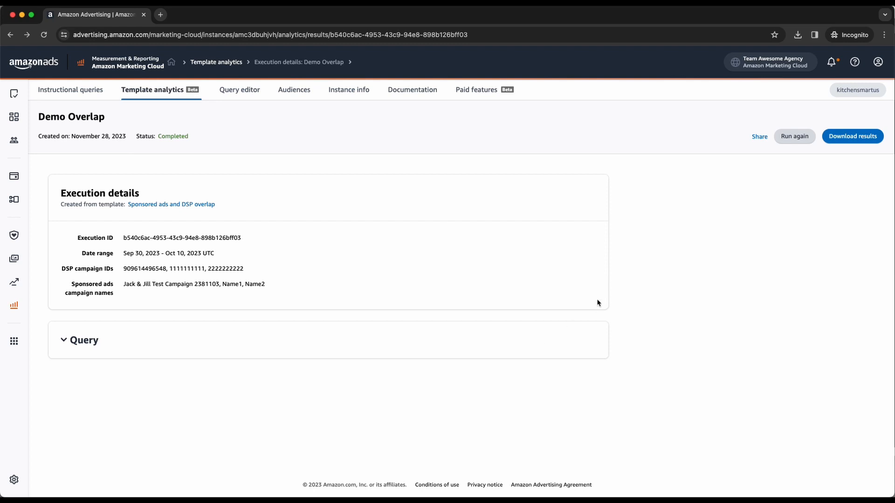
mouse_move(811, 166)
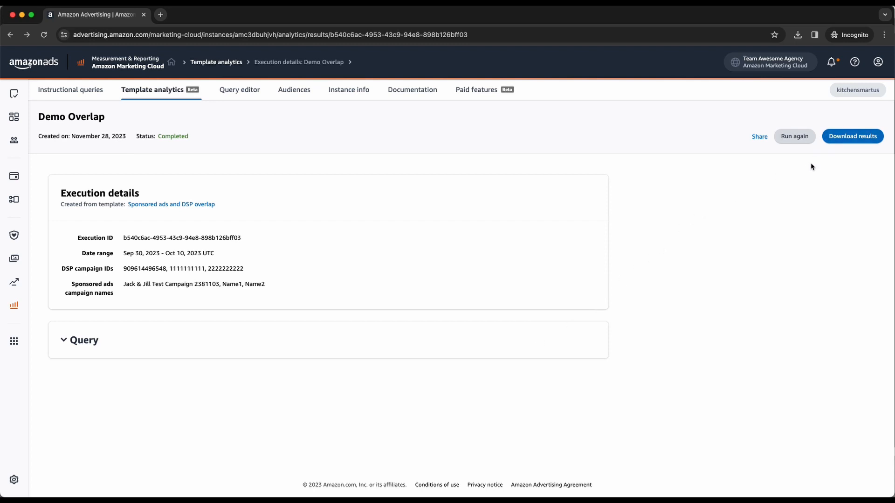
mouse_move(833, 165)
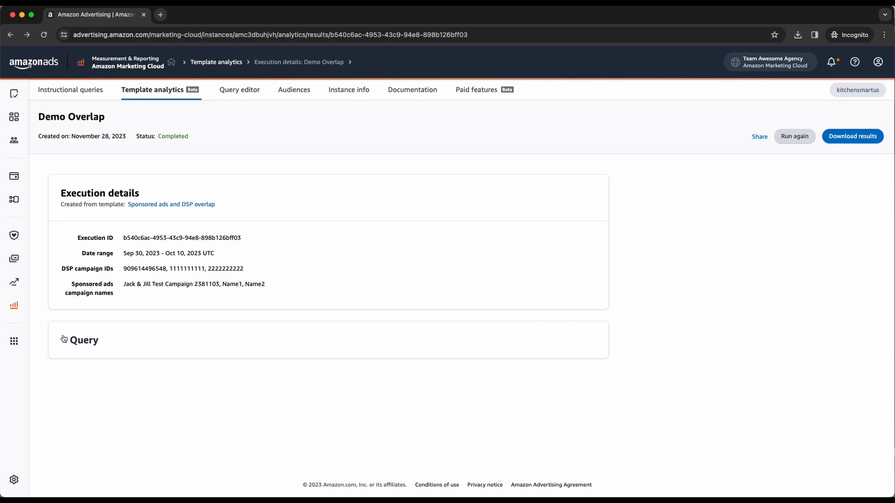
Expand the Query section and scroll through the SQL and campaign parameters.
left_click(84, 341)
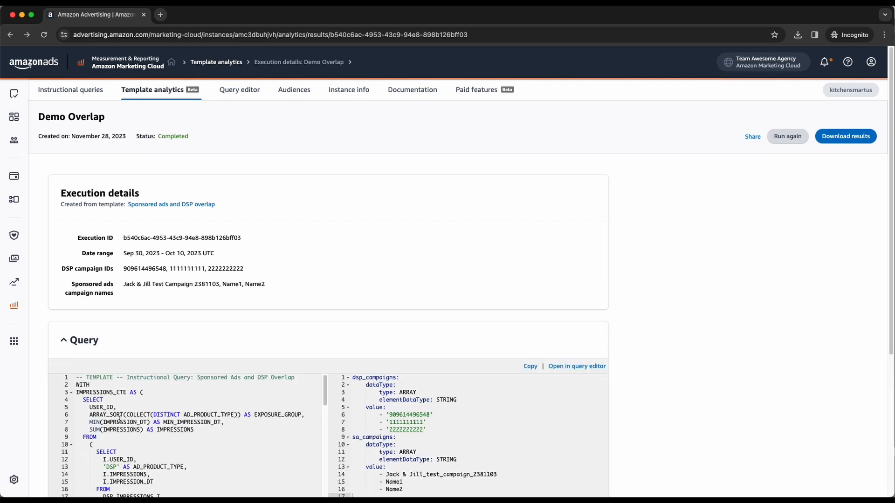
scroll("down", 3)
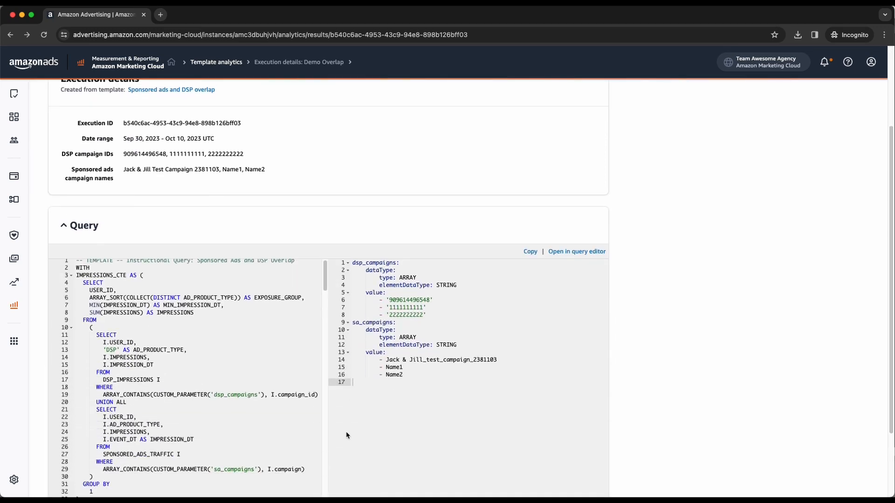
scroll("down", 3)
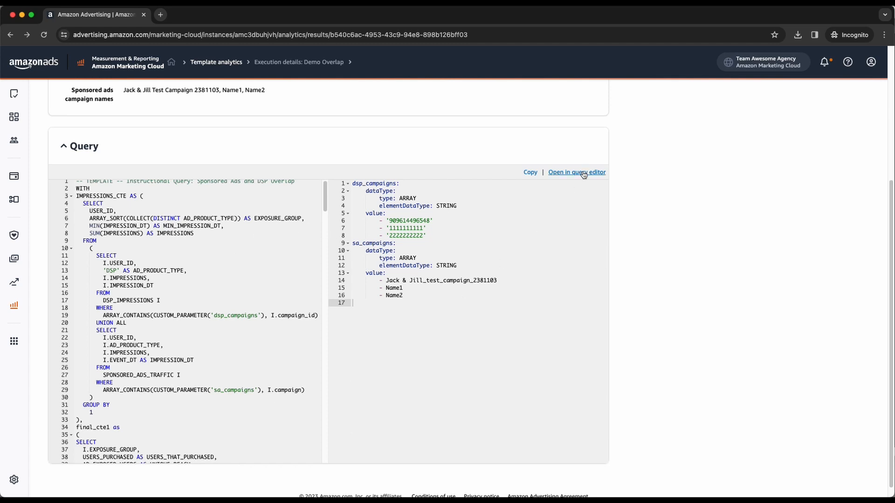
Open the Demo Overlap query in the query editor, then go back to execution details.
left_click(576, 172)
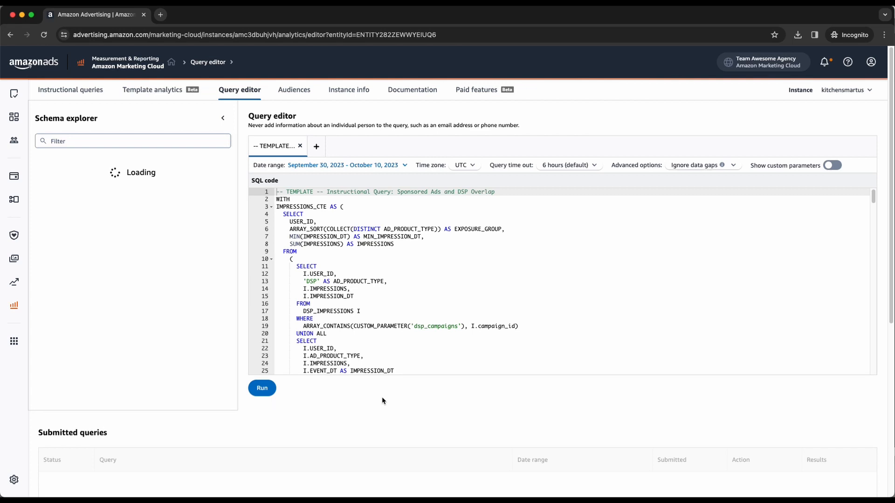
mouse_move(358, 290)
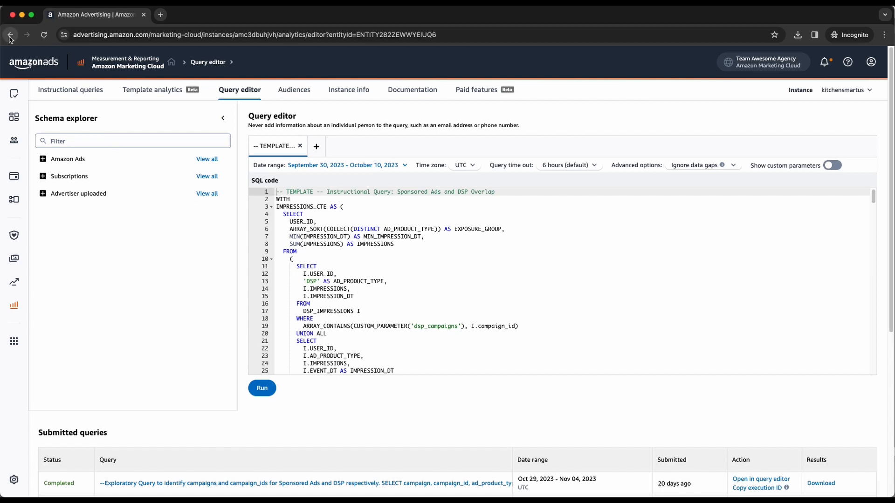
left_click(10, 35)
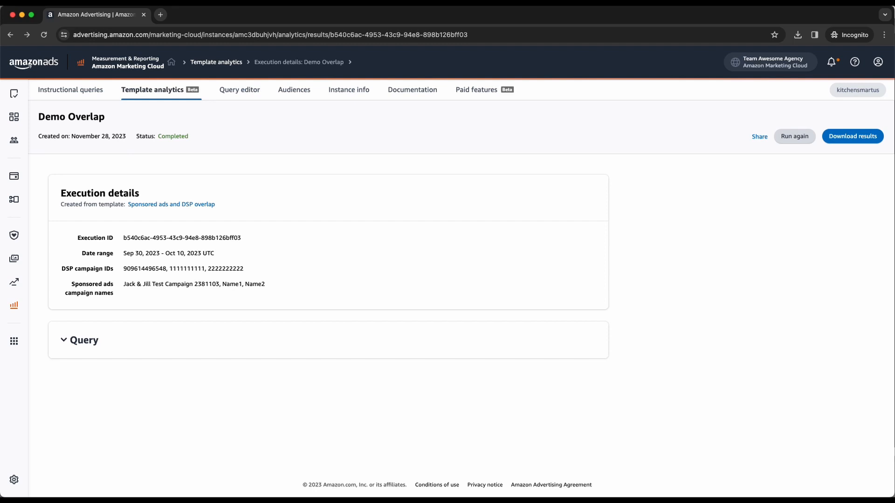
Return to the Template analytics overview, with Demo Overlap at the top of results.
left_click(216, 62)
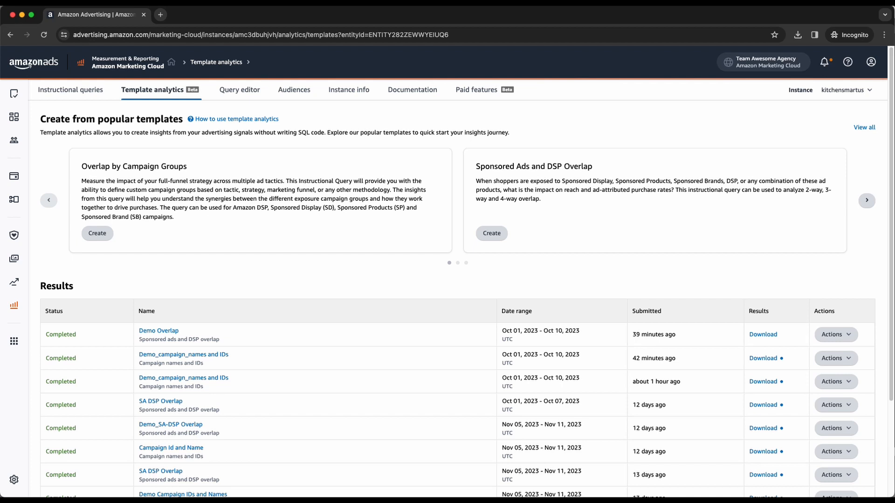
mouse_move(759, 50)
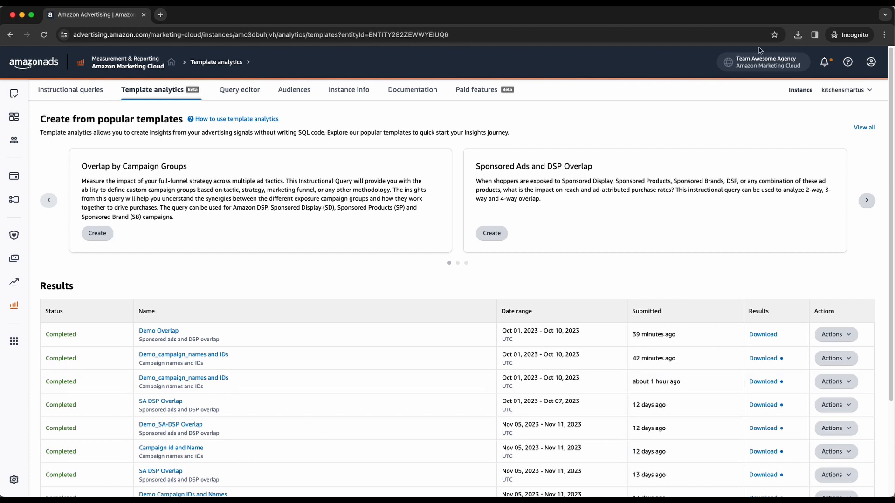